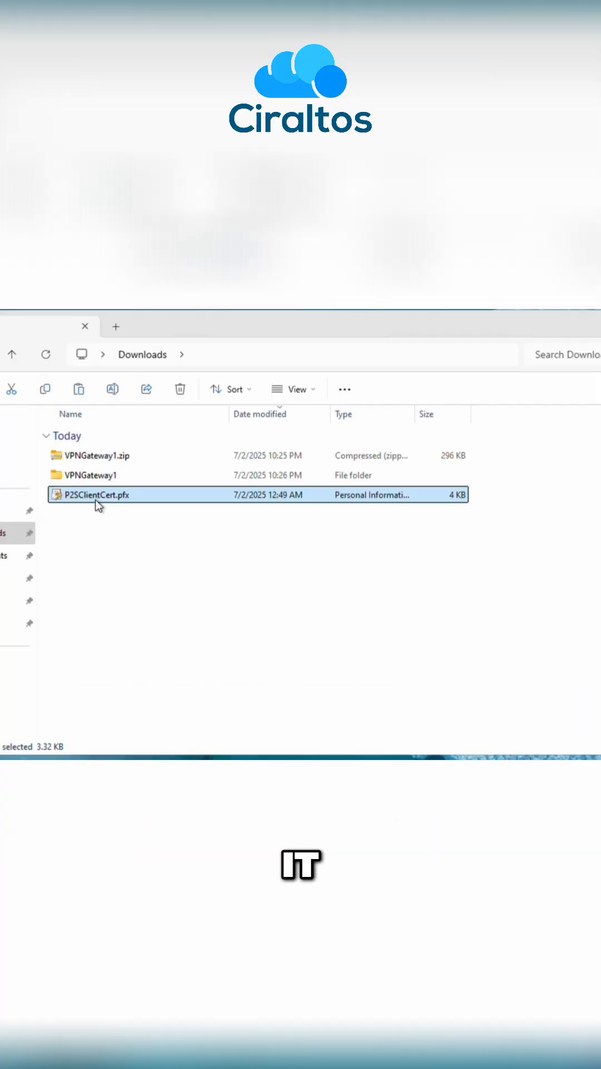
# Start importing P2SClientCert.pfx for the Current User and reach the private key password step
pyautogui.doubleClick(96, 494)
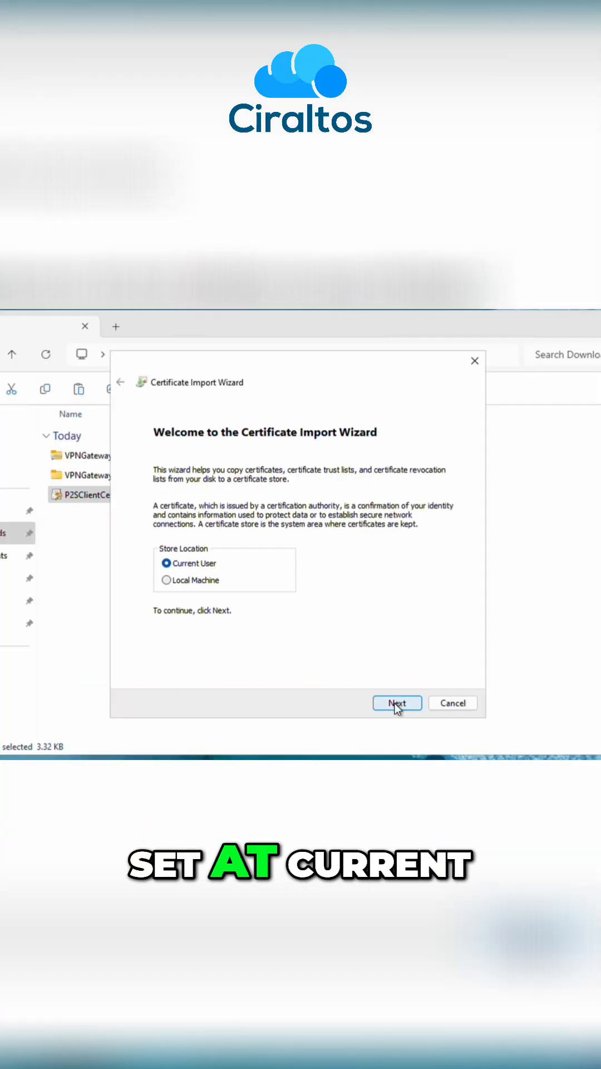
pyautogui.click(396, 702)
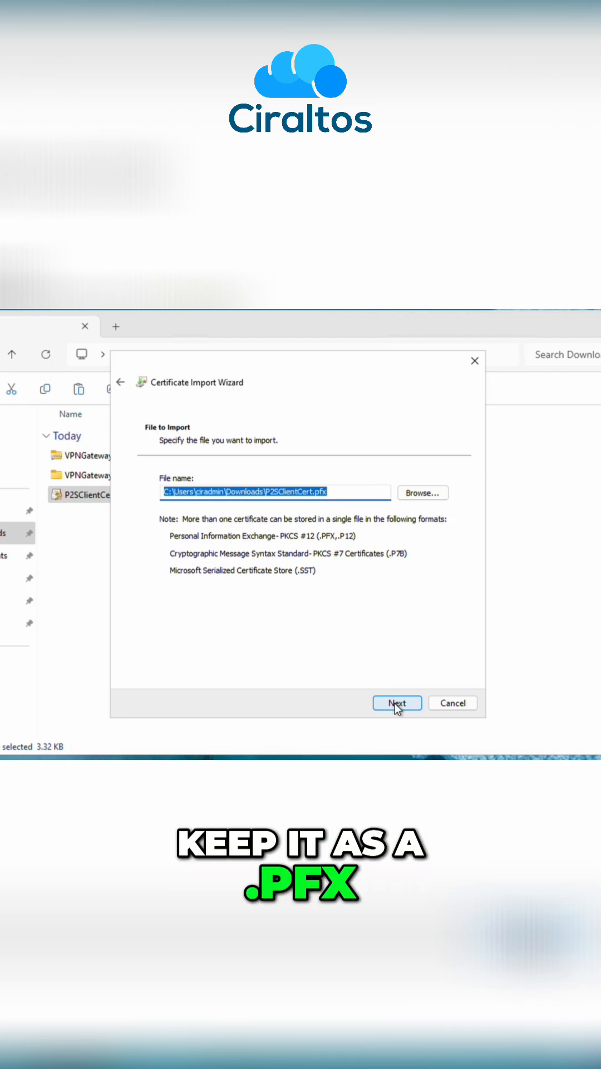
pyautogui.click(396, 703)
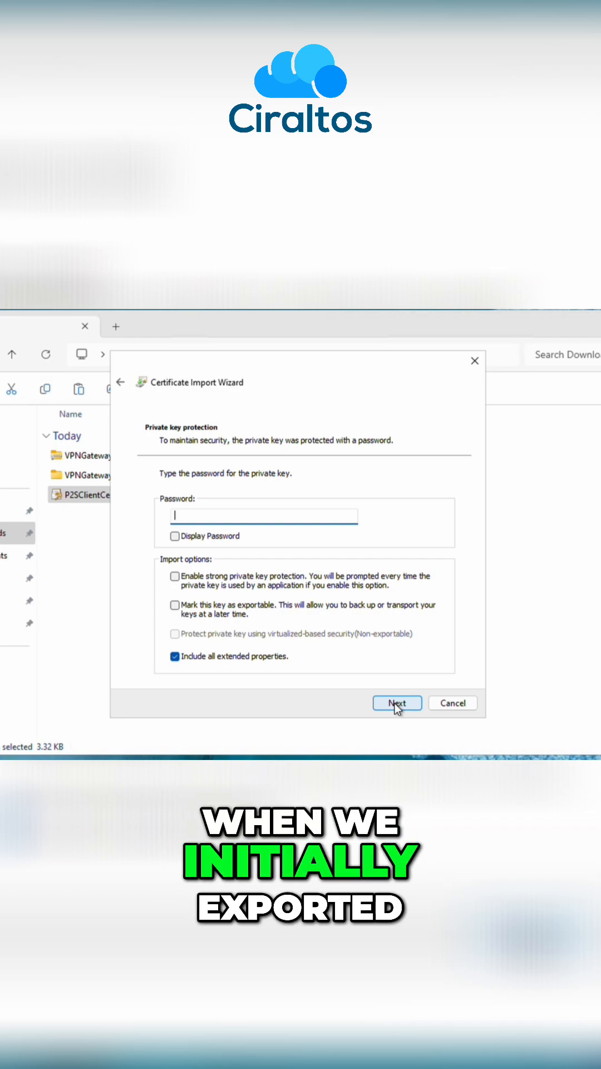
# Enter the private key password, keep automatic store selection, finish, and accept the P2SRootCert root certificate warning
pyautogui.write('password')
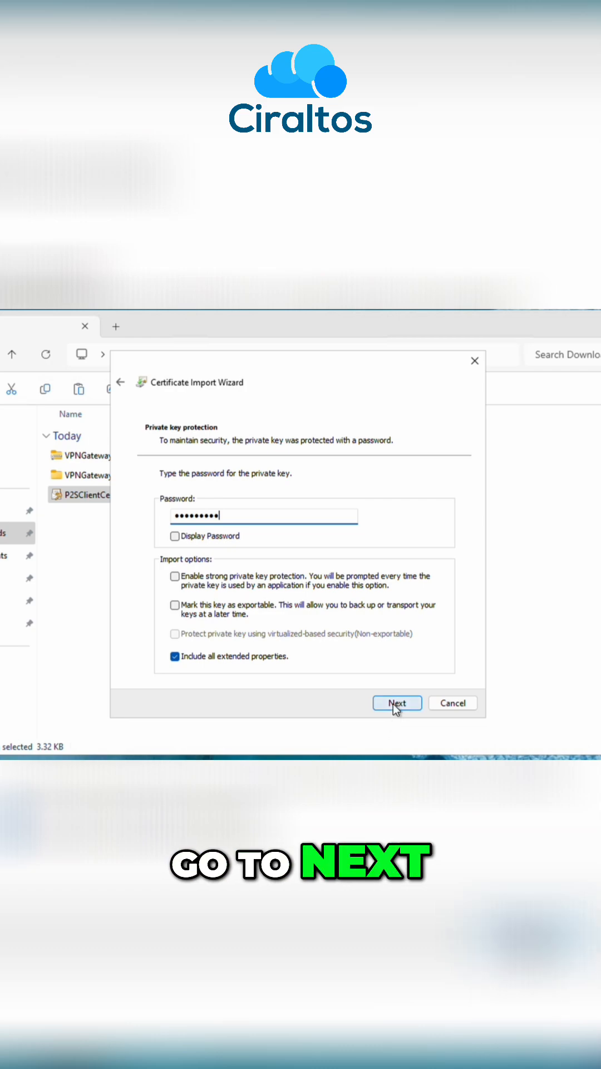
pyautogui.click(396, 703)
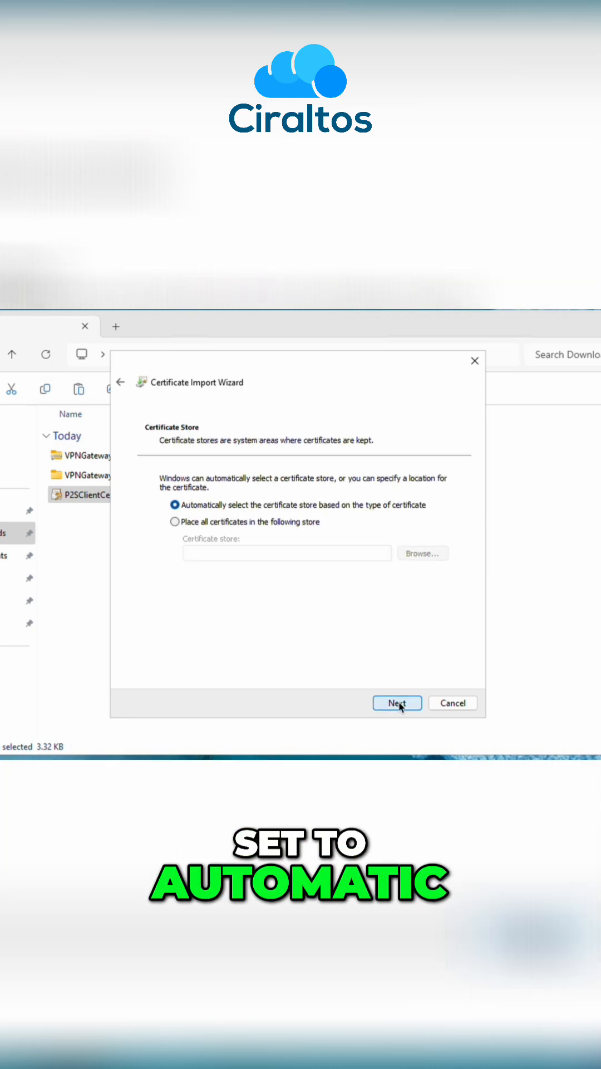
pyautogui.click(397, 703)
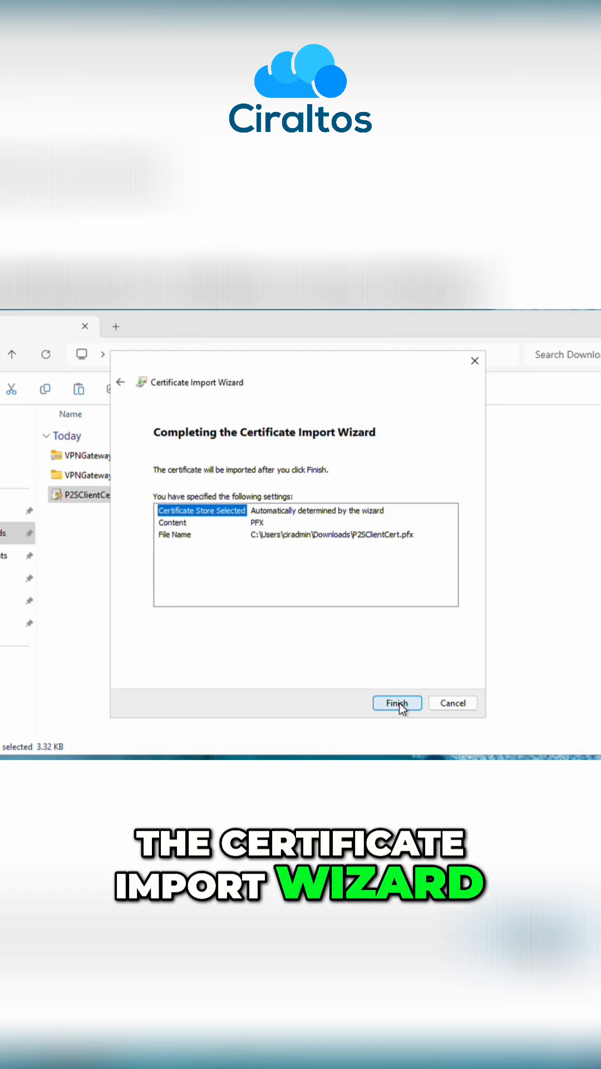
pyautogui.click(397, 702)
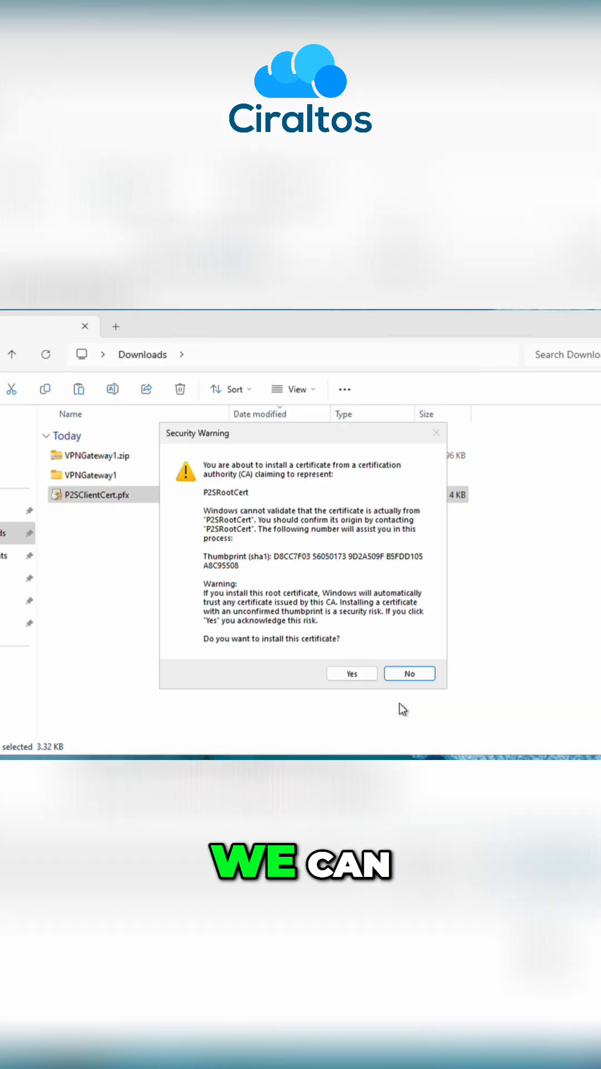
pyautogui.click(352, 673)
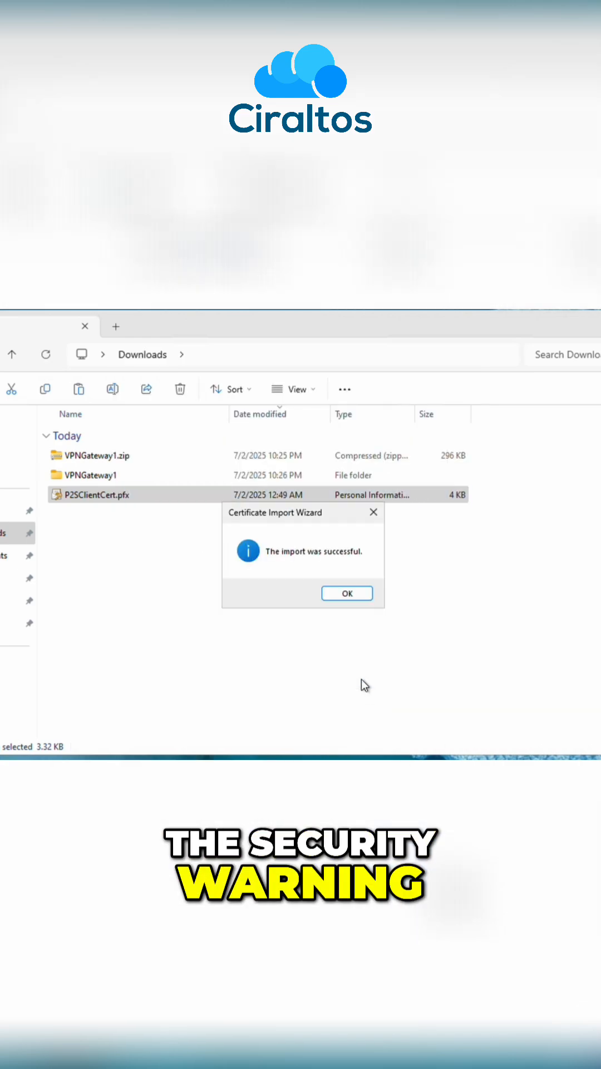